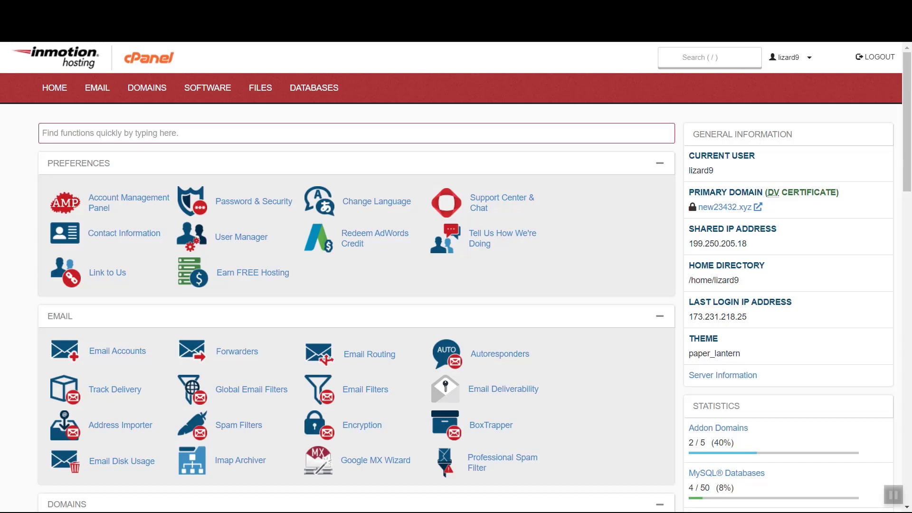
# Search cPanel functions for 'php' to list MultiPHP Manager, MultiPHP INI Editor and phpMyAdmin.
pyautogui.write('php')
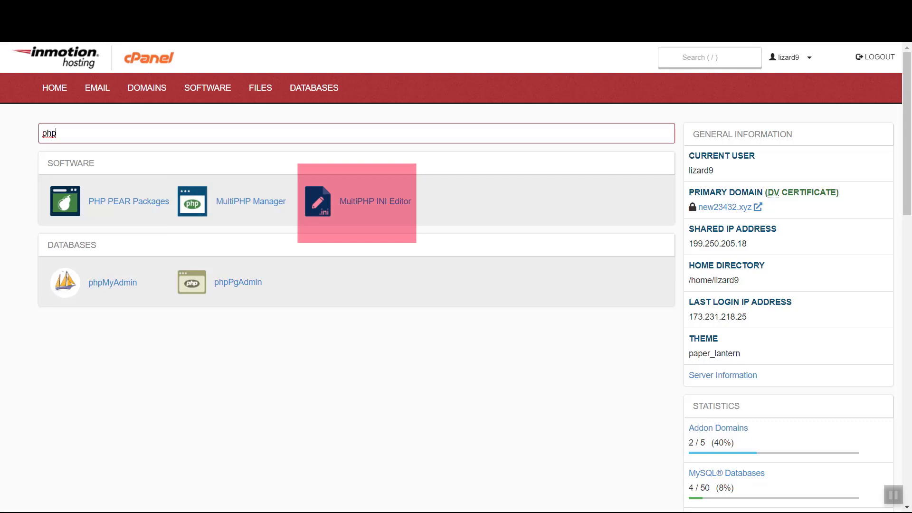
pyautogui.click(357, 200)
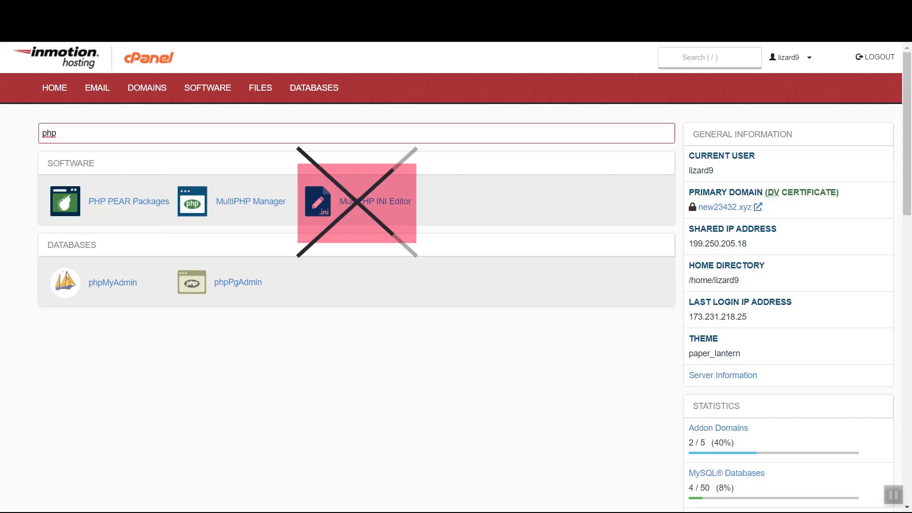